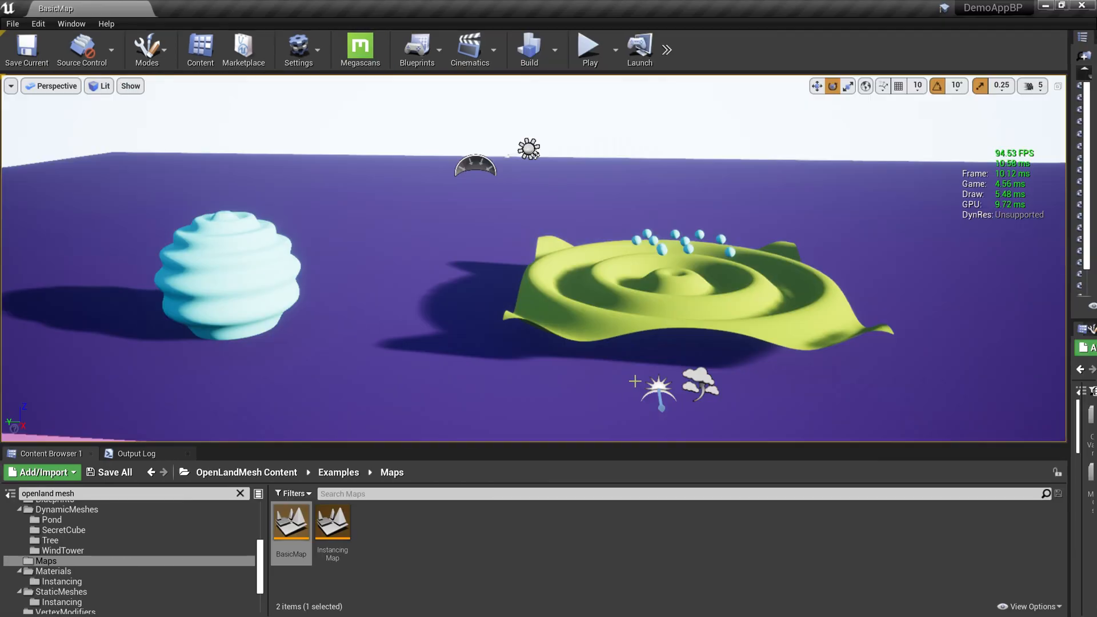
Step: Start Play In Editor on BasicMap and take mouse control of the running game
{"action": "left_click", "coordinate": [589, 44]}
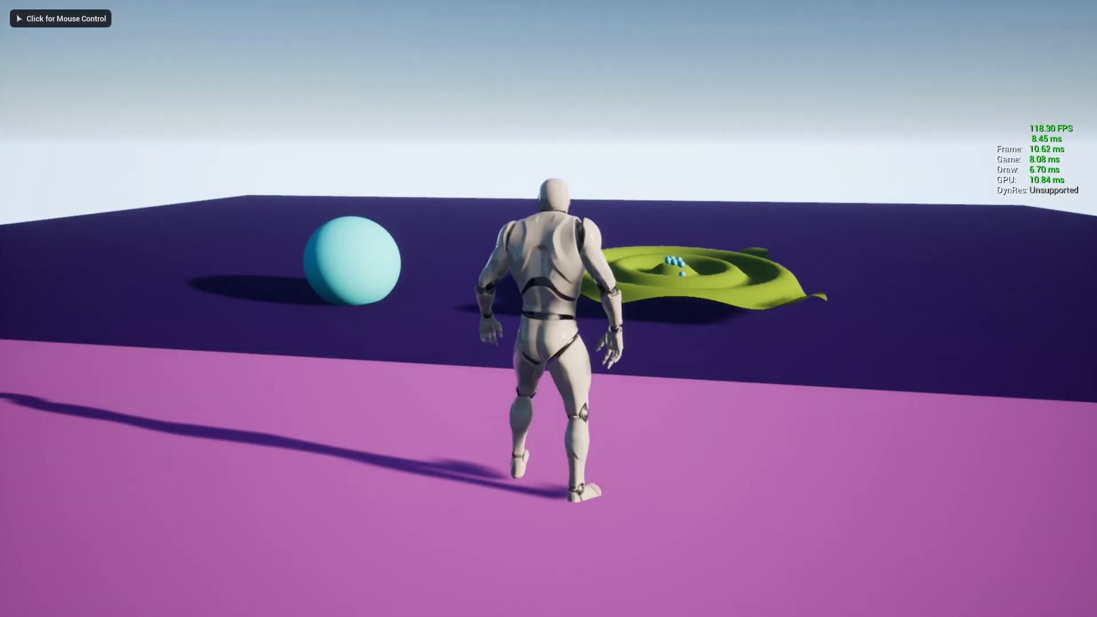
{"action": "left_click", "coordinate": [60, 18]}
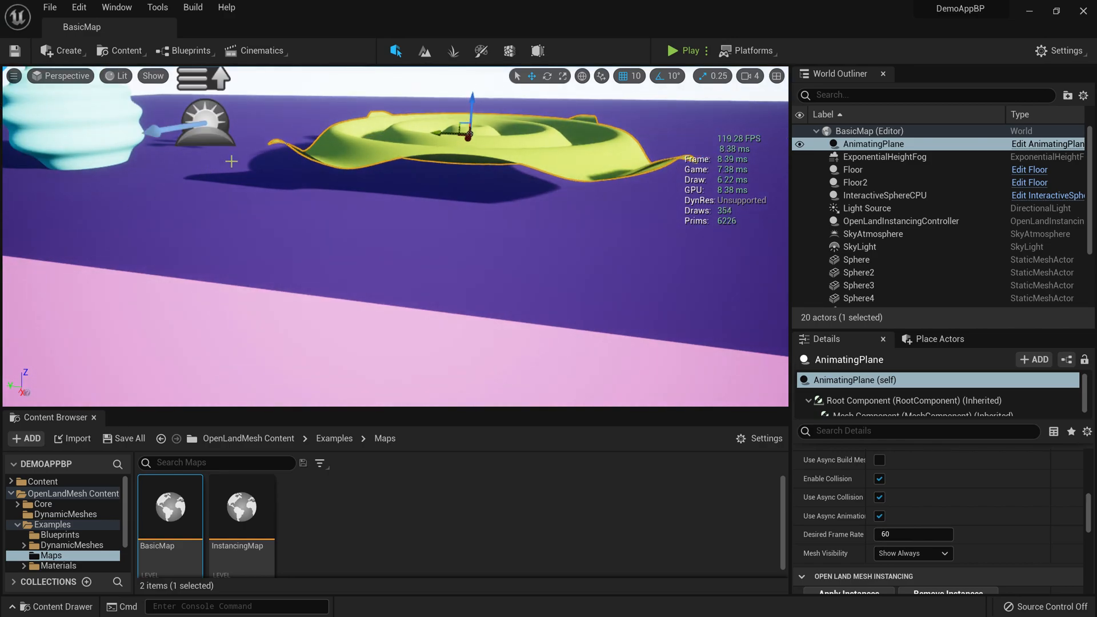
Step: Disable Enable Collision on the InteractiveSphereCPU mesh via the Details panel
{"action": "left_click", "coordinate": [884, 195]}
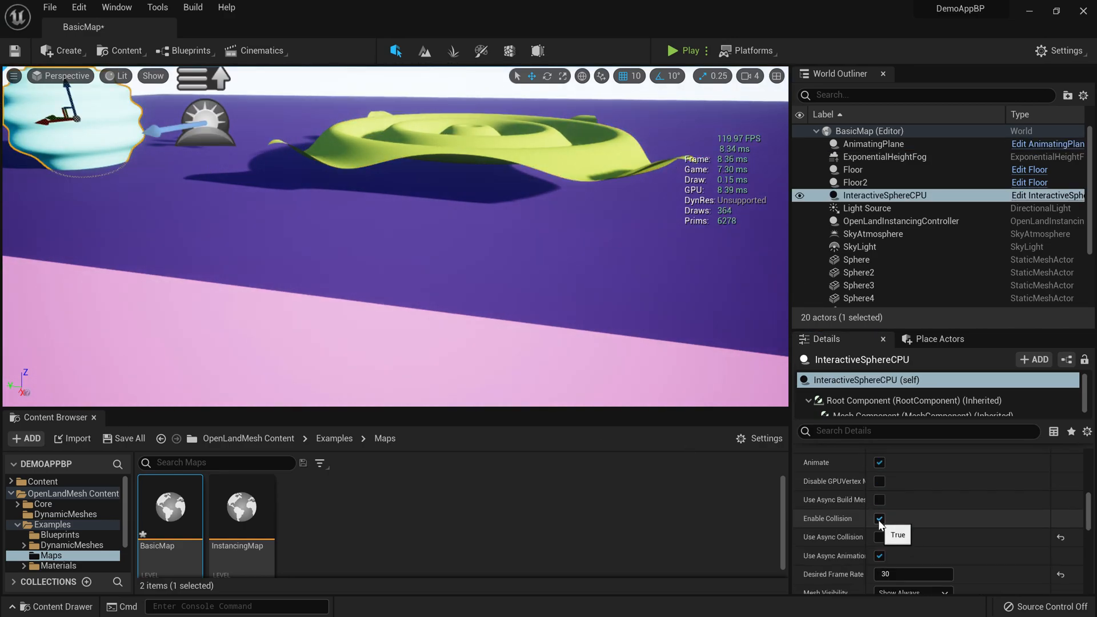
{"action": "left_click", "coordinate": [672, 50]}
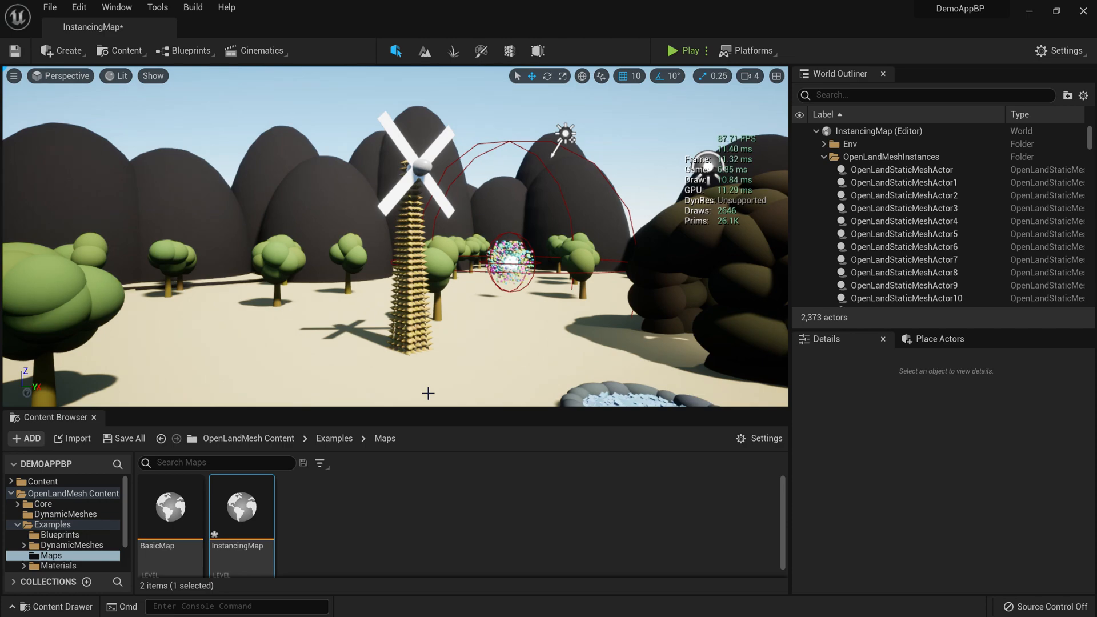
Step: Maximize the InstancingMap windmill viewport to fill the whole editor screen
{"action": "left_click", "coordinate": [674, 50]}
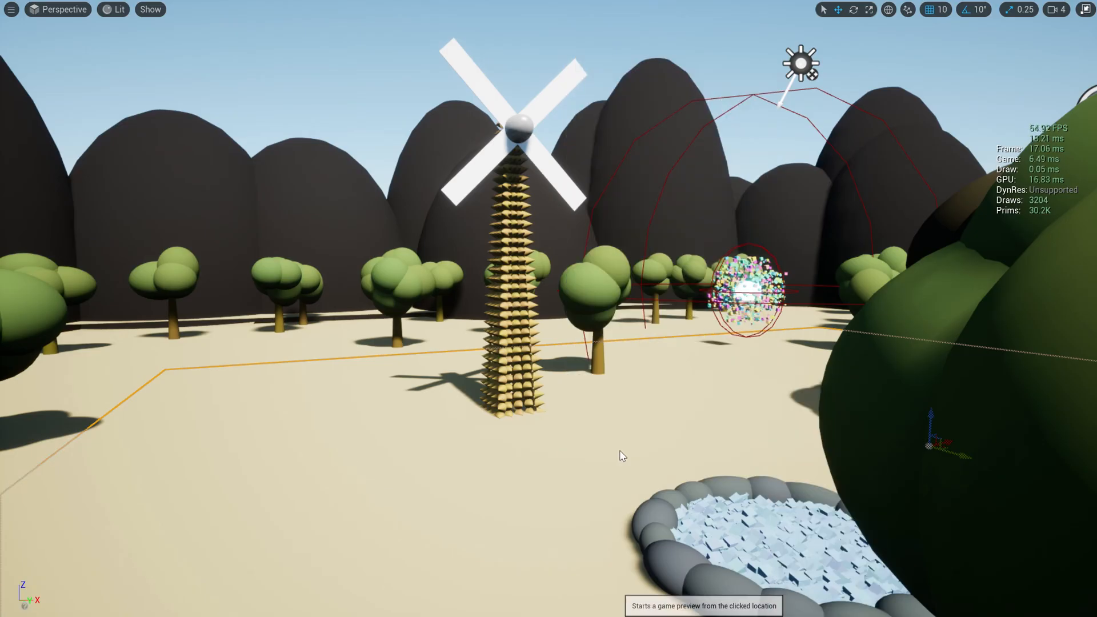
{"action": "left_click", "coordinate": [622, 456]}
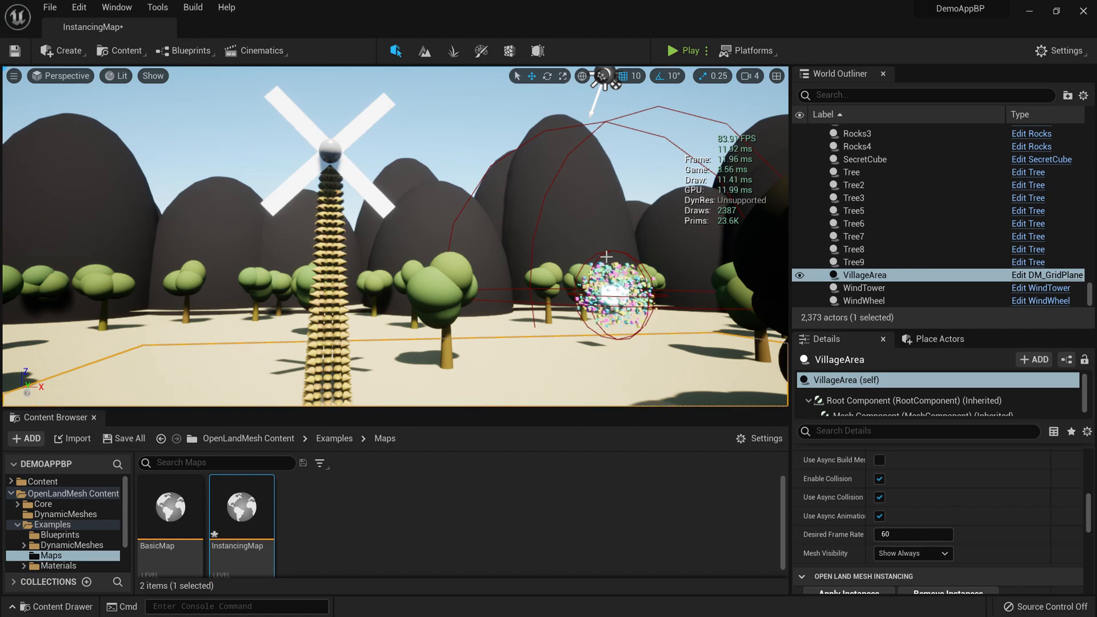
{"action": "mouse_move", "coordinate": [562, 241]}
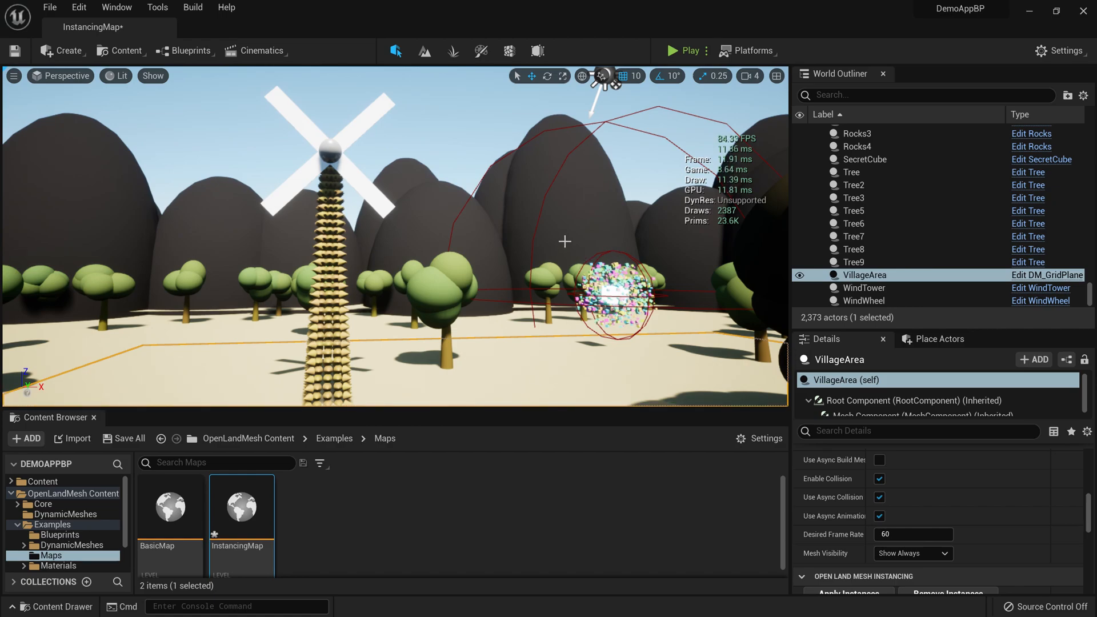
{"action": "mouse_move", "coordinate": [532, 182]}
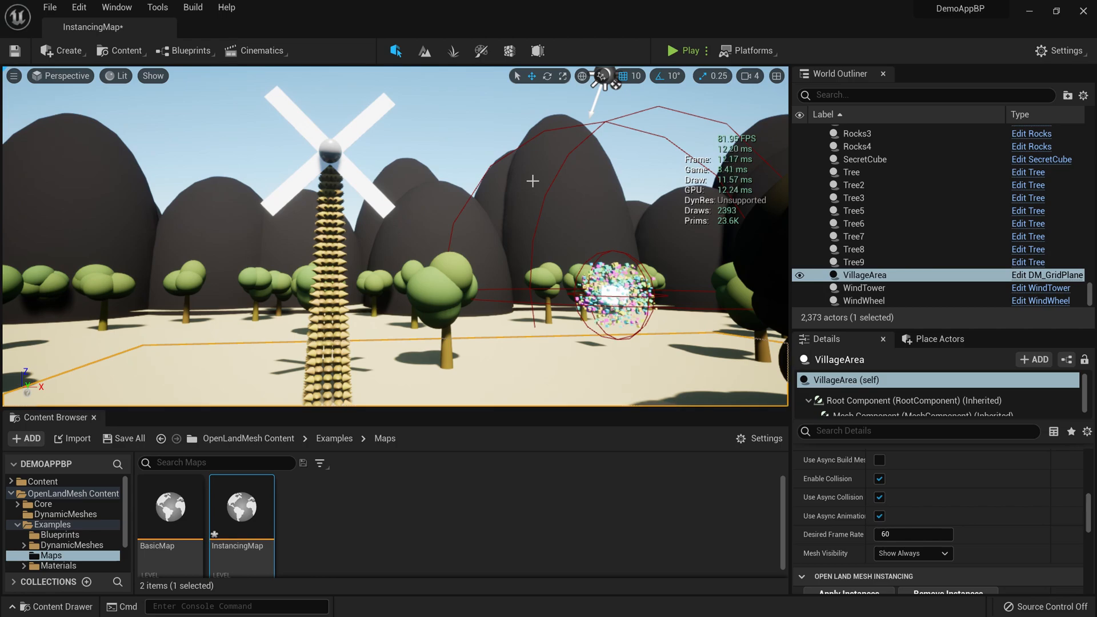